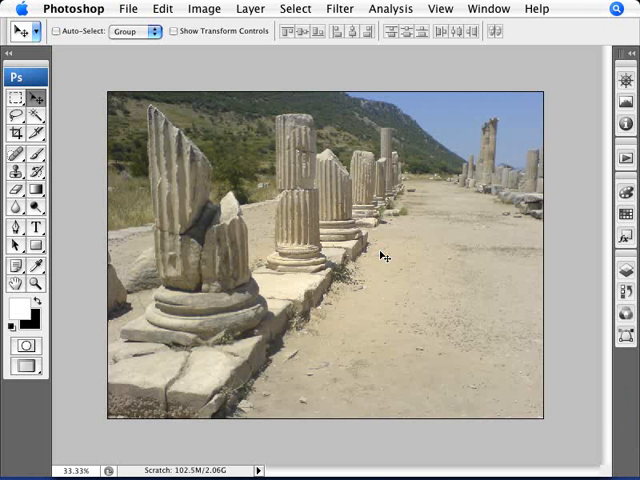
mouse_move(422, 210)
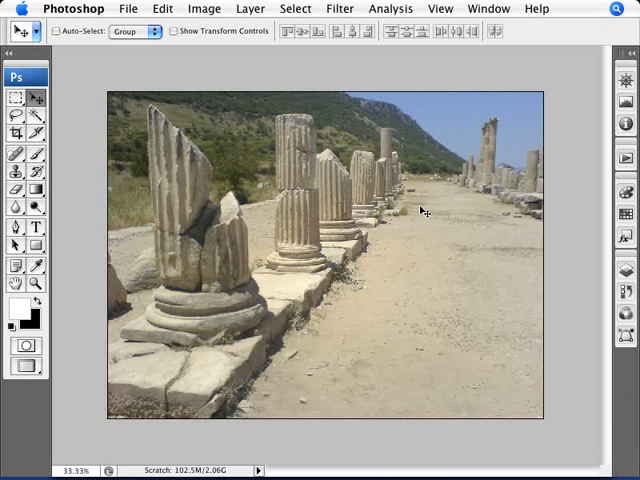
mouse_move(488, 8)
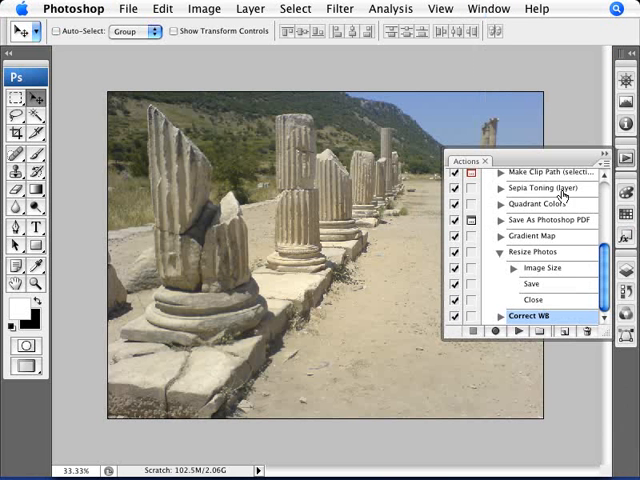
mouse_move(568, 332)
type("E")
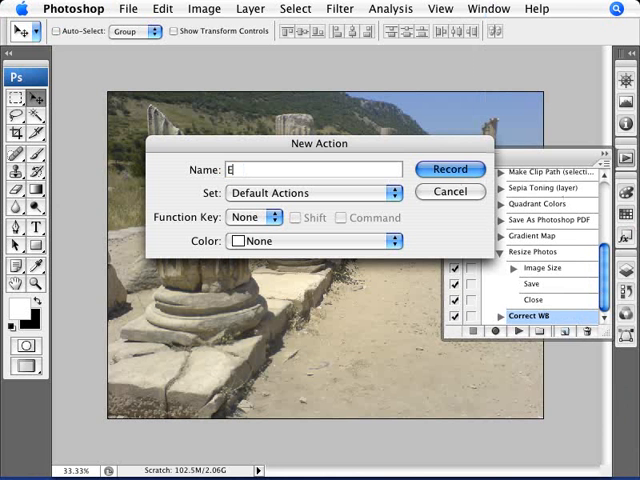
Name the new action 'Enhance Color' in Default Actions and begin recording it.
type("nhance C")
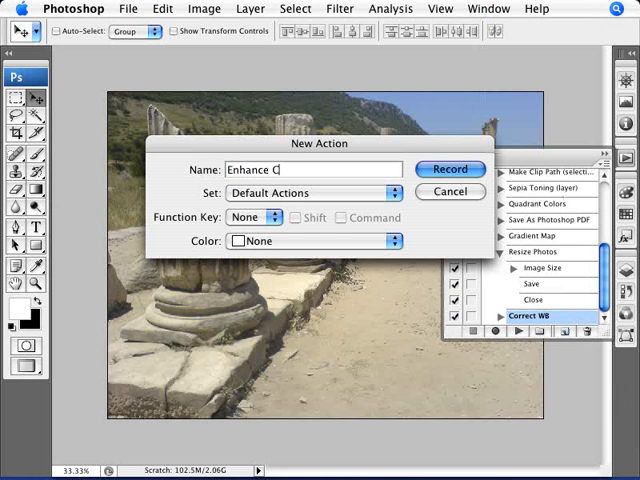
left_click(448, 168)
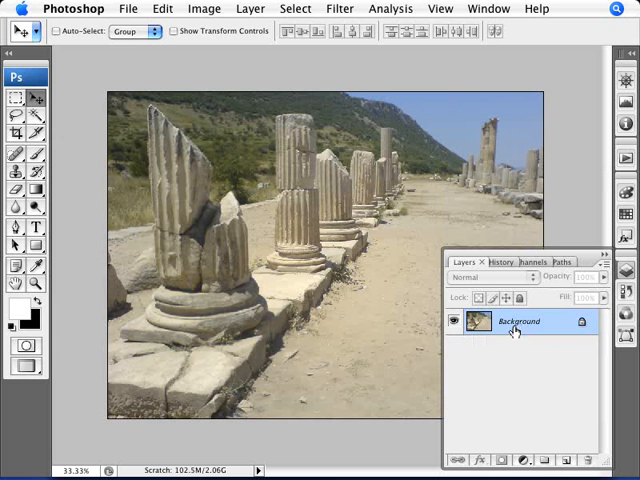
Blend the first duplicate of Background with Soft Light and the second copy with Lighten.
left_click(496, 276)
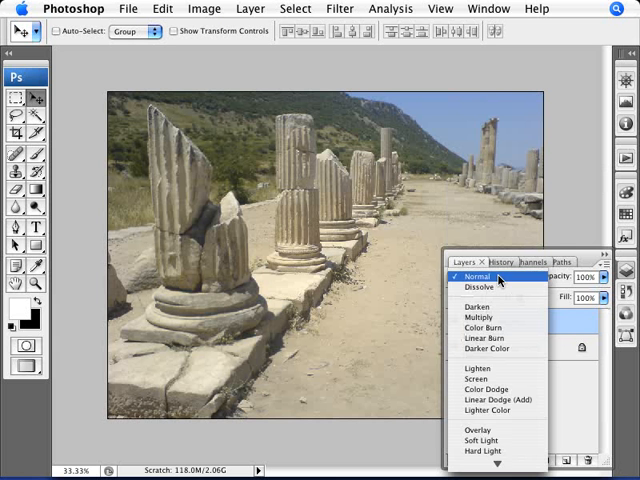
left_click(480, 440)
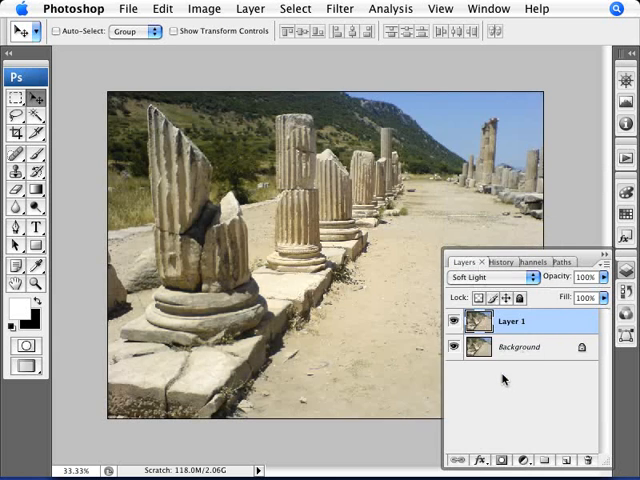
left_click(490, 276)
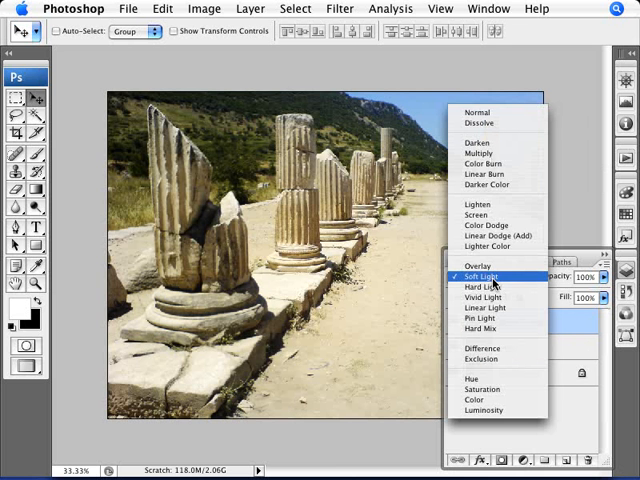
mouse_move(478, 204)
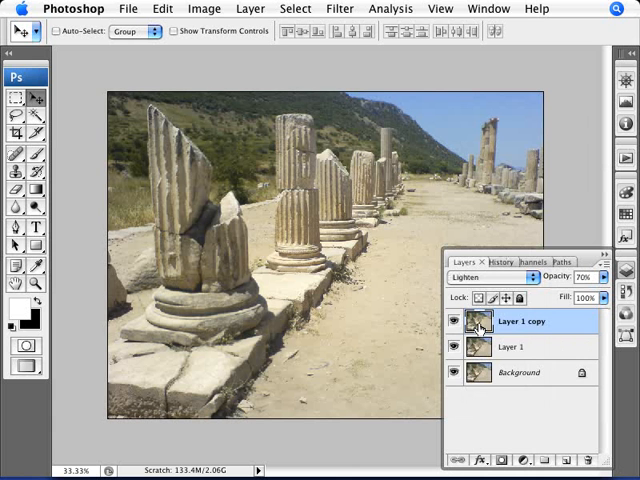
left_click(512, 348)
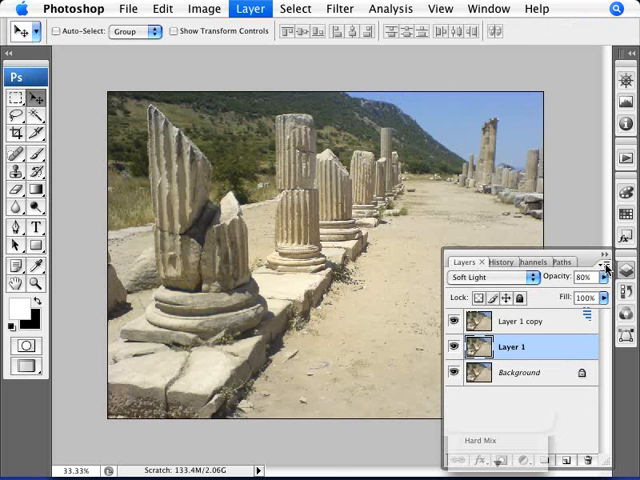
left_click(250, 8)
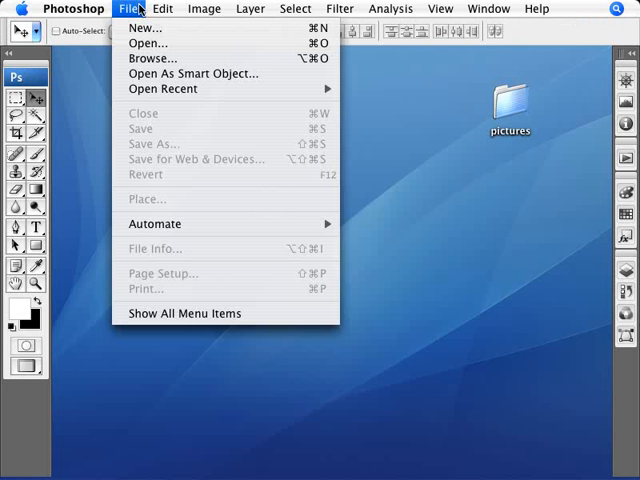
Bring up File > Automate > Batch and pick Enhance Color as the action to play.
left_click(378, 232)
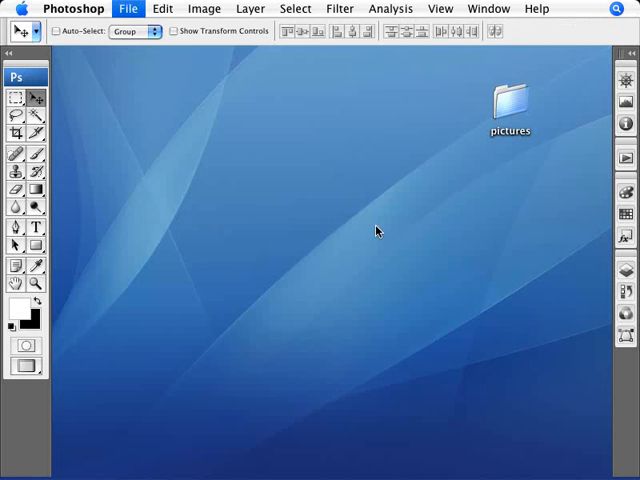
left_click(128, 8)
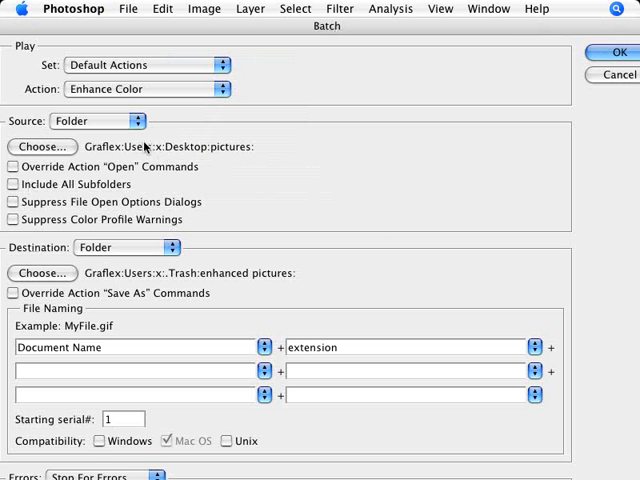
mouse_move(44, 92)
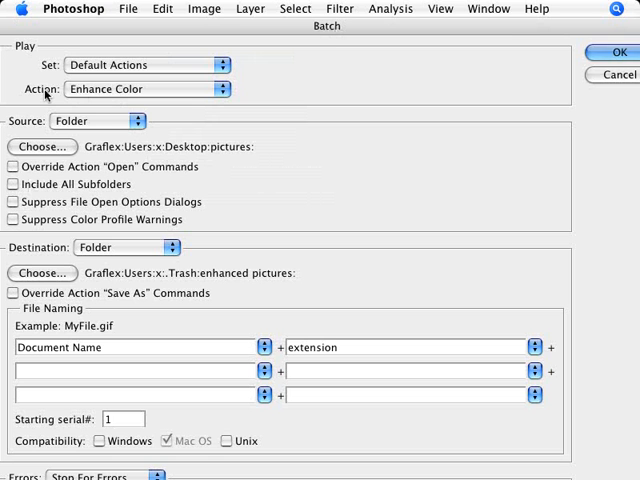
mouse_move(140, 88)
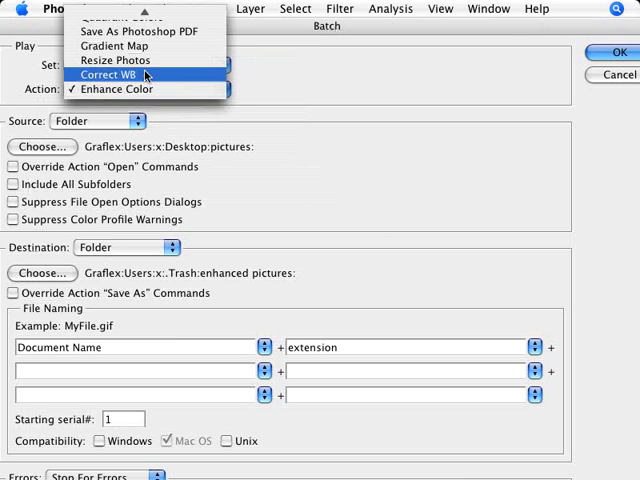
left_click(116, 88)
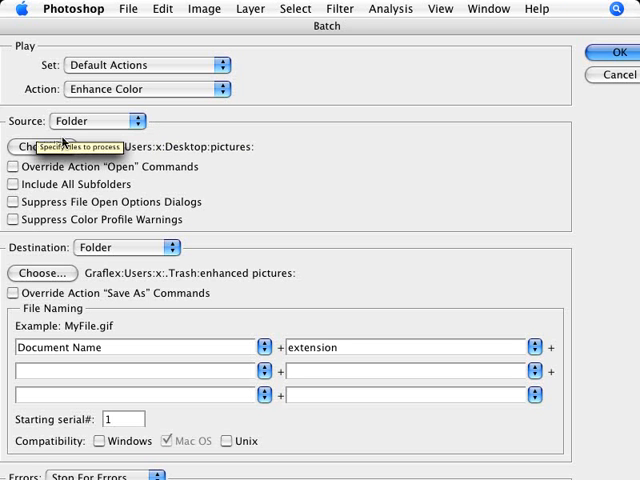
mouse_move(46, 148)
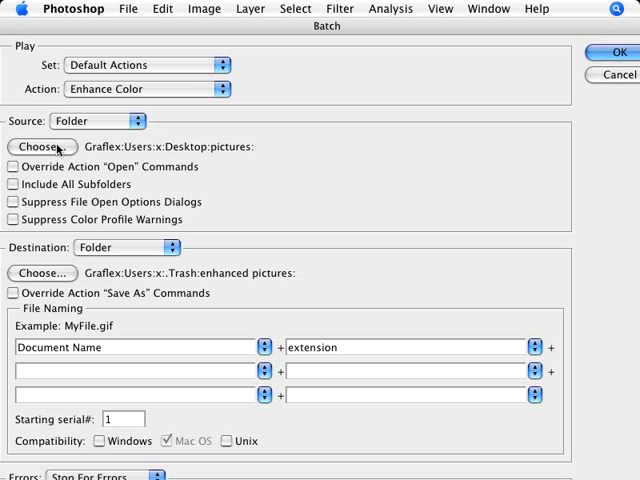
Choose the Desktop's pictures folder of JPEGs as the batch source.
left_click(42, 146)
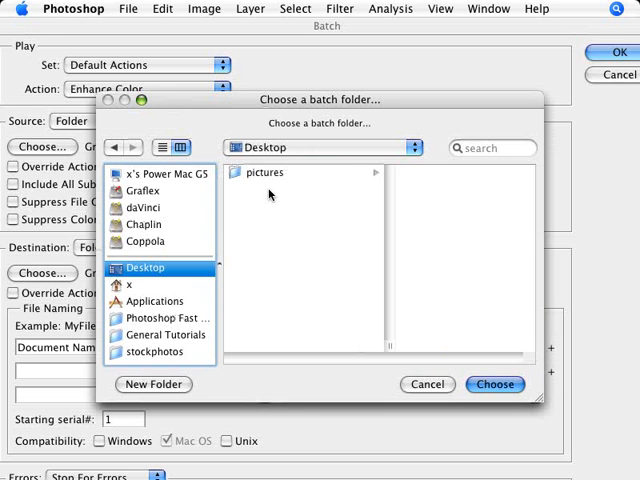
double_click(264, 172)
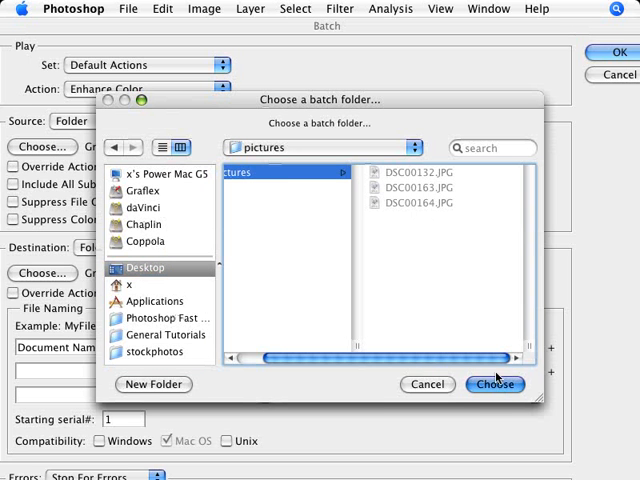
left_click(496, 384)
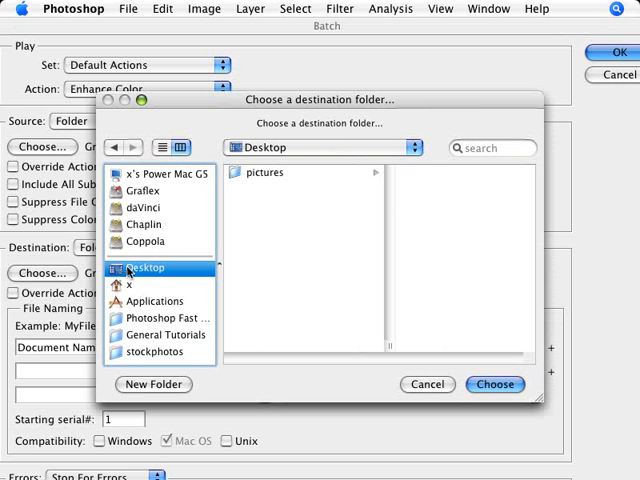
Create a new 'enhanced pictures' folder on the Desktop as the batch destination.
left_click(152, 384)
type("enhanced pictur")
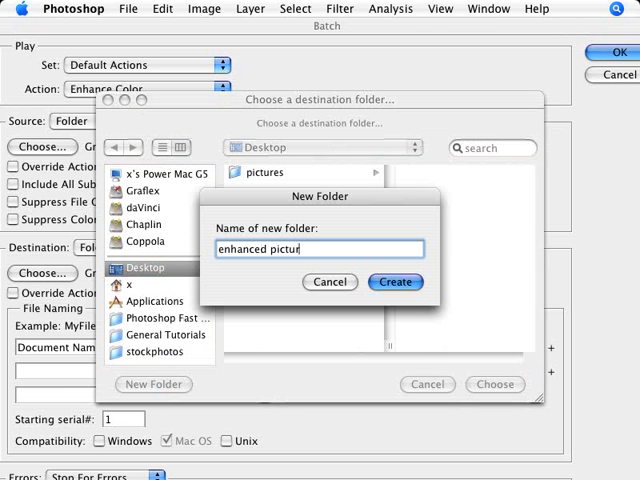
left_click(394, 280)
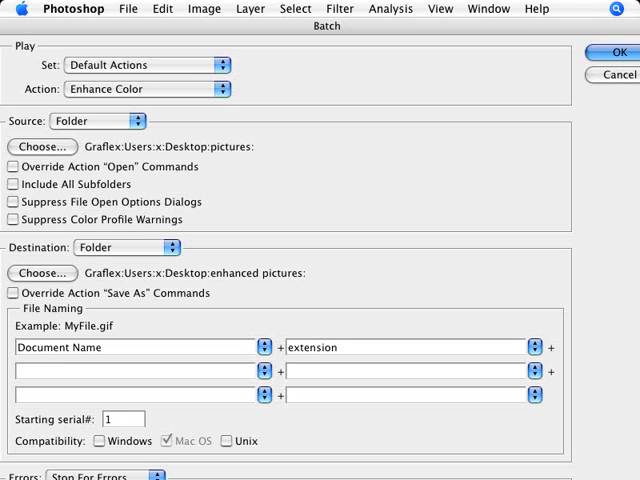
mouse_move(236, 292)
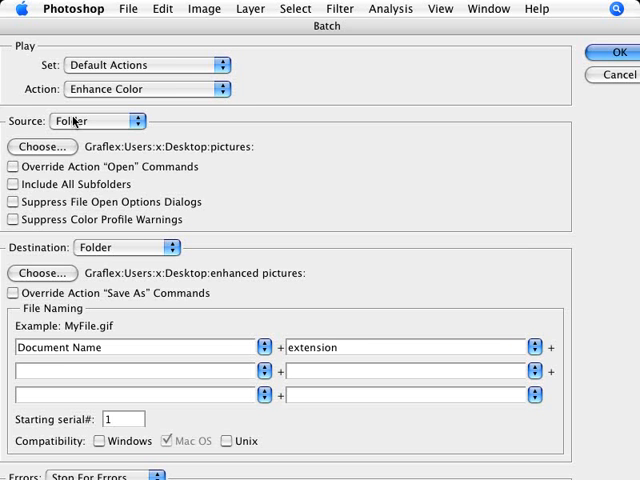
mouse_move(76, 246)
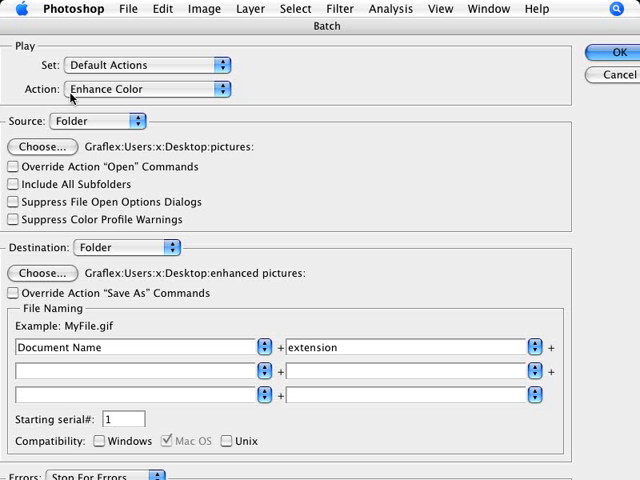
mouse_move(120, 260)
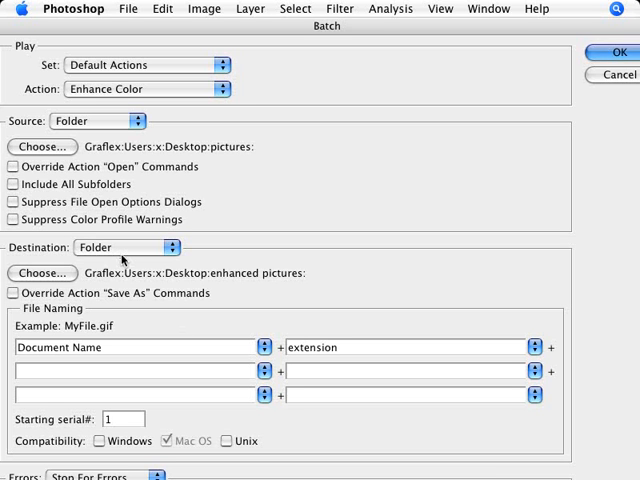
mouse_move(506, 172)
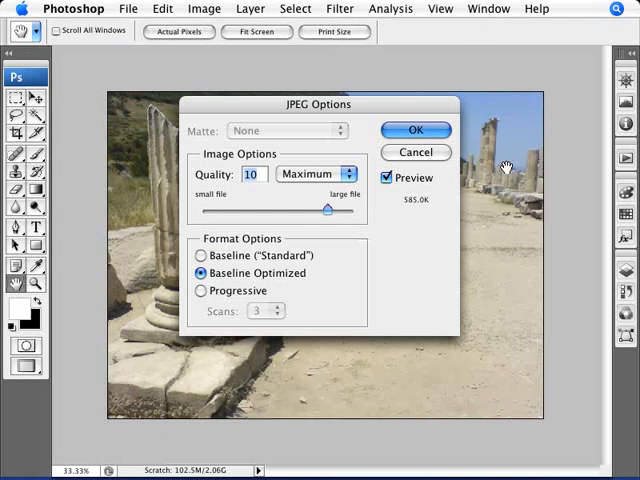
Accept Quality 10 Maximum JPEG options for each of the three enhanced photos.
left_click(416, 128)
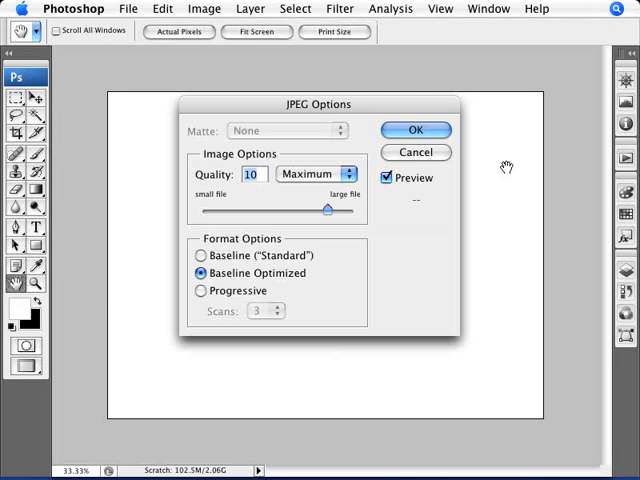
left_click(386, 176)
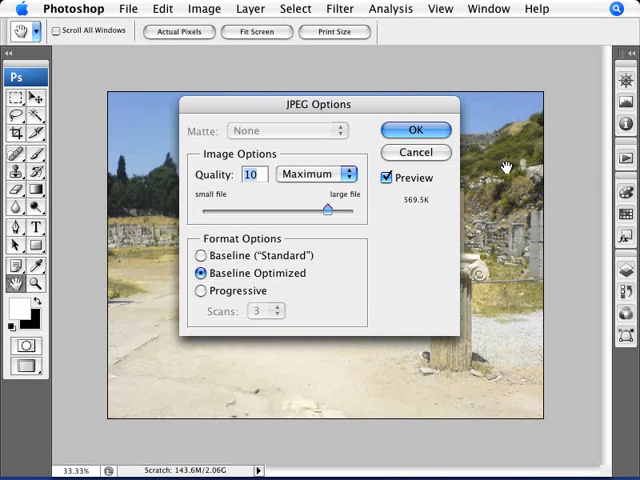
left_click(416, 128)
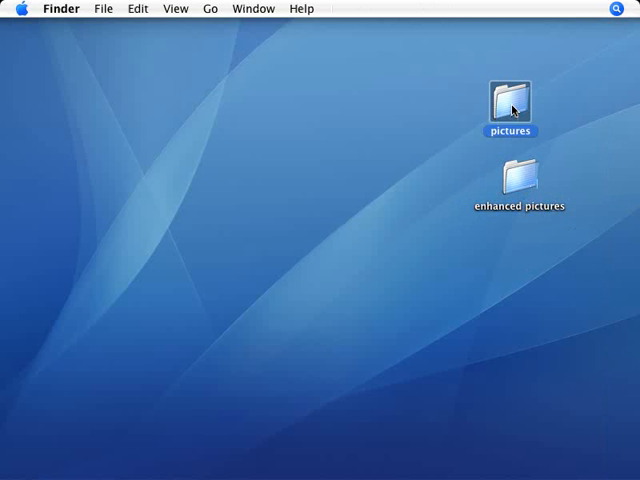
View the three original JPEG photos inside the Desktop's pictures folder.
double_click(512, 106)
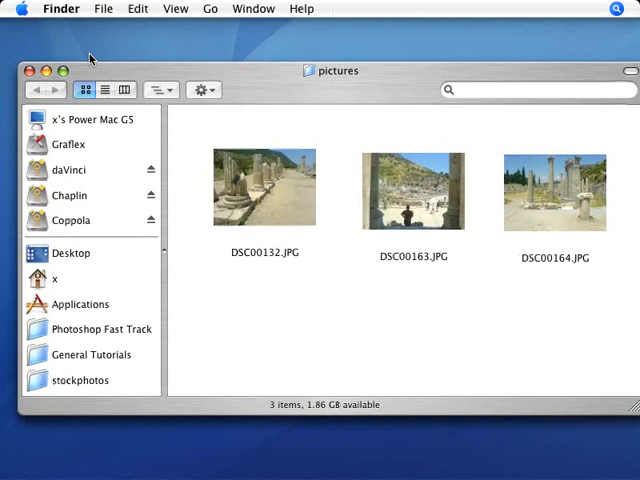